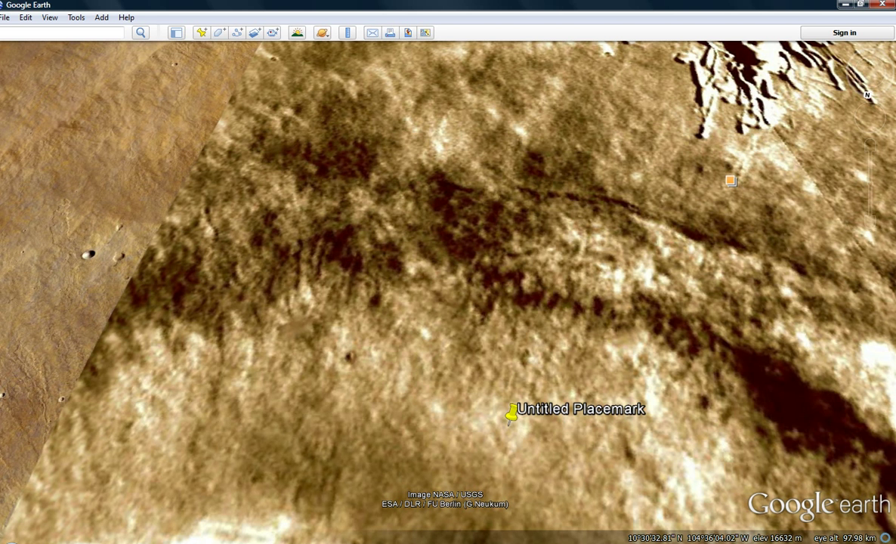
Step: Zoom in on the streaked Mars terrain around the Untitled Placemark
{"action": "scroll", "scroll_direction": "down", "scroll_amount": 3}
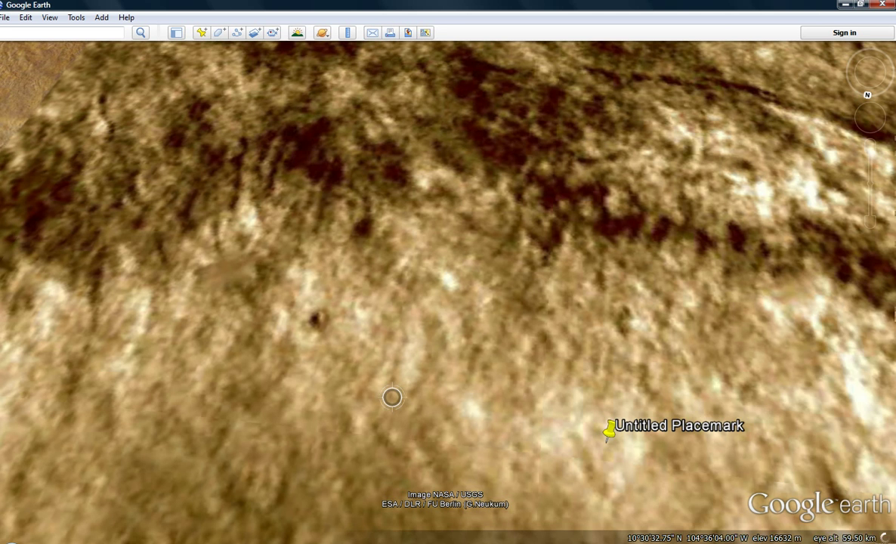
{"action": "scroll", "scroll_direction": "down", "scroll_amount": 3}
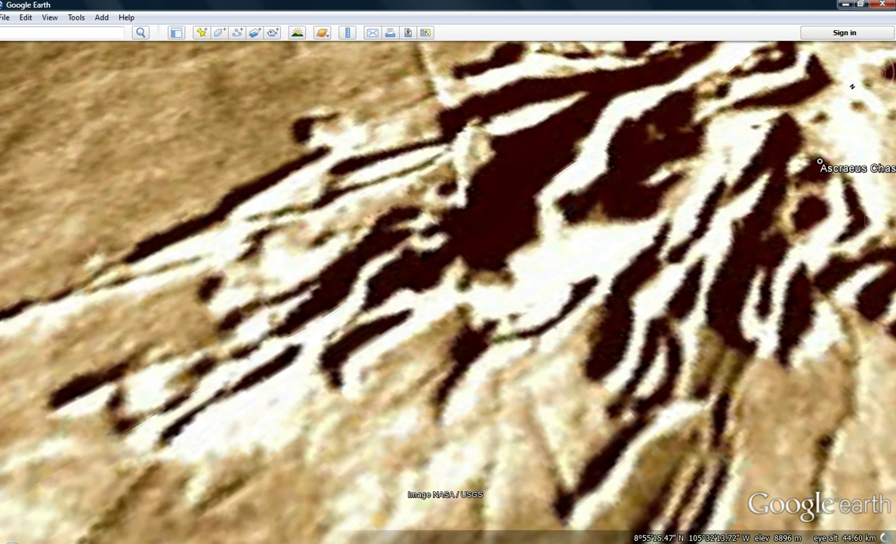
Step: Zoom in closer to the streaked slopes near the Ascraeus Chasmata label
{"action": "scroll", "scroll_direction": "down", "scroll_amount": 3}
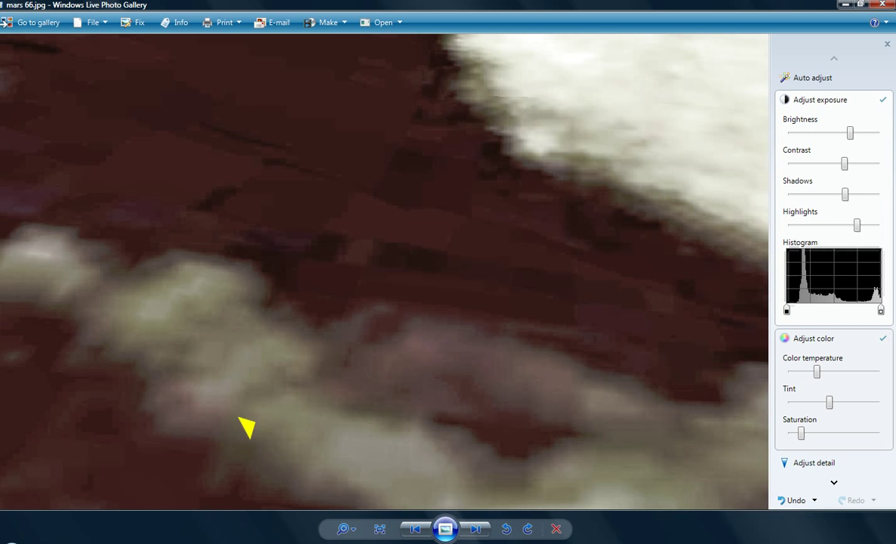
Step: Drag an exposure slider in the Fix pane for mars 66.jpg
{"action": "left_click_drag", "start_coordinate": [250, 426], "coordinate": [366, 302]}
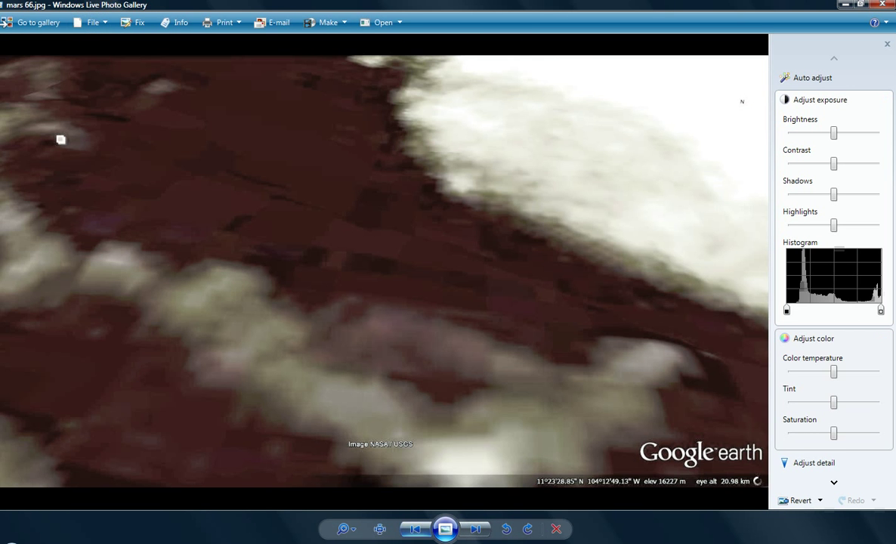
Step: Step back one still, then forward to reach mars 67.jpg
{"action": "left_click", "coordinate": [414, 529]}
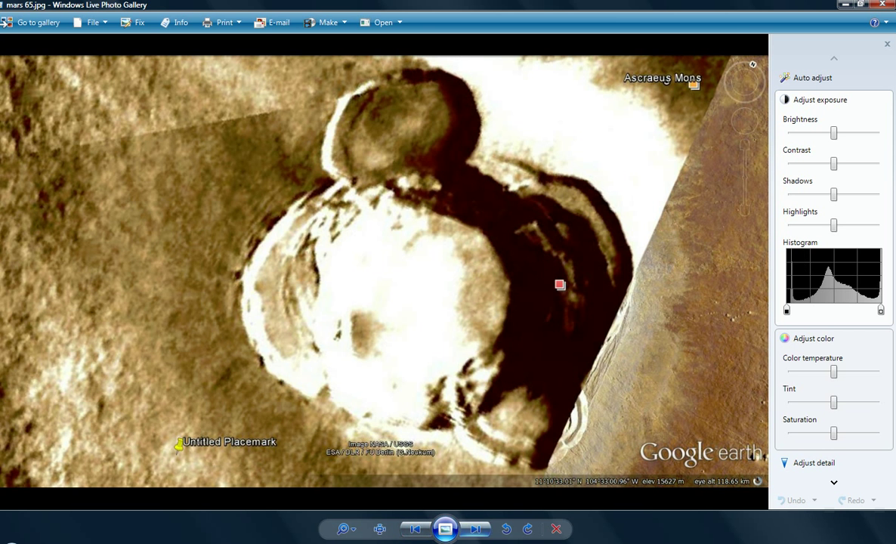
{"action": "mouse_move", "coordinate": [475, 528]}
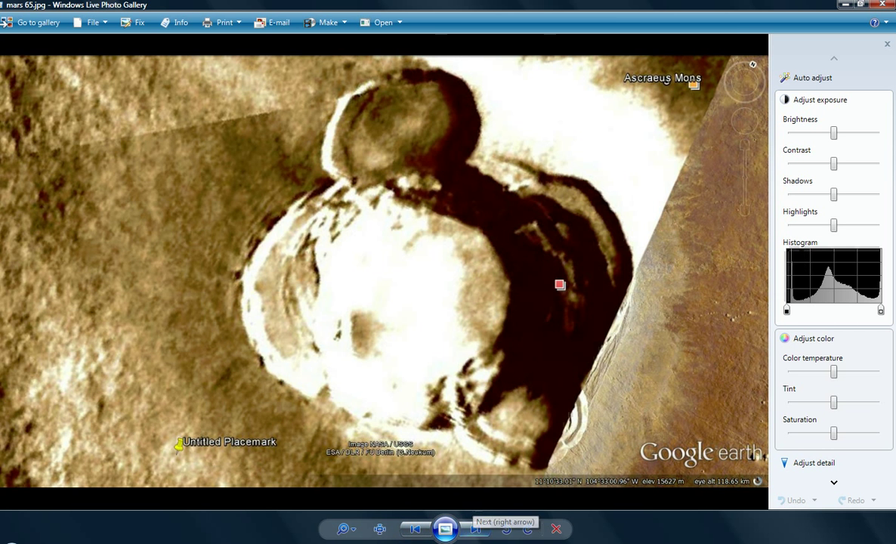
{"action": "left_click", "coordinate": [475, 529]}
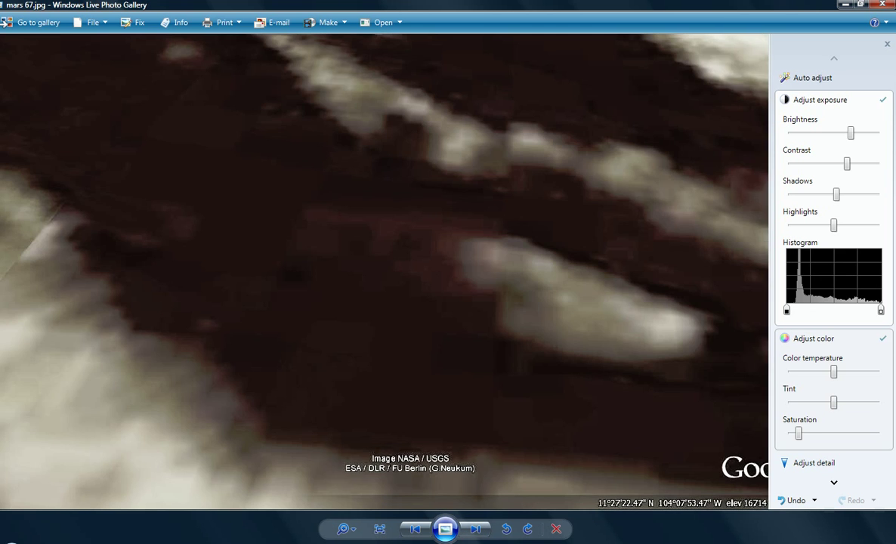